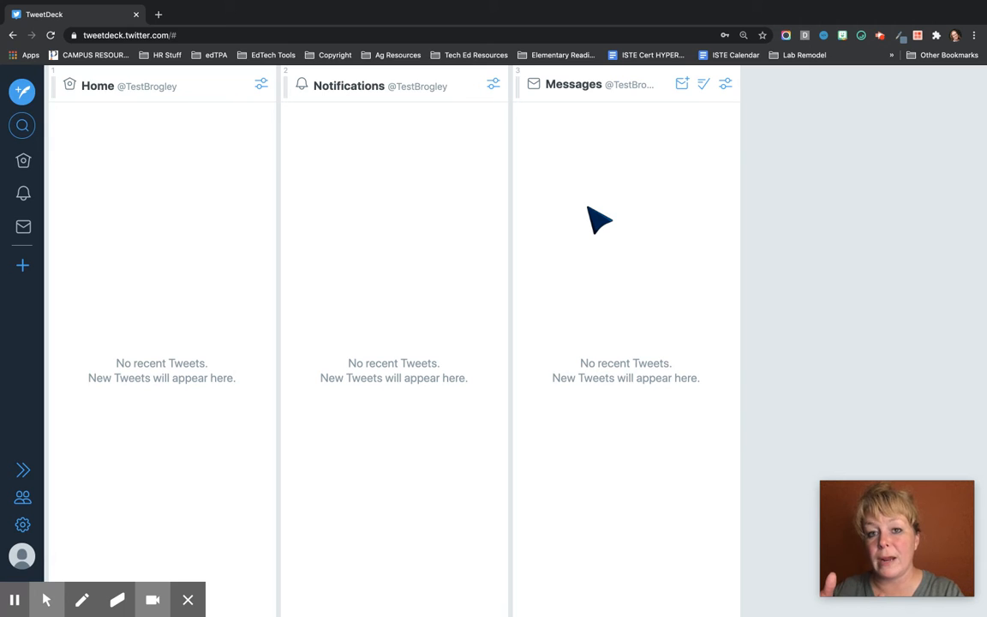
{"action": "mouse_move", "coordinate": [655, 98]}
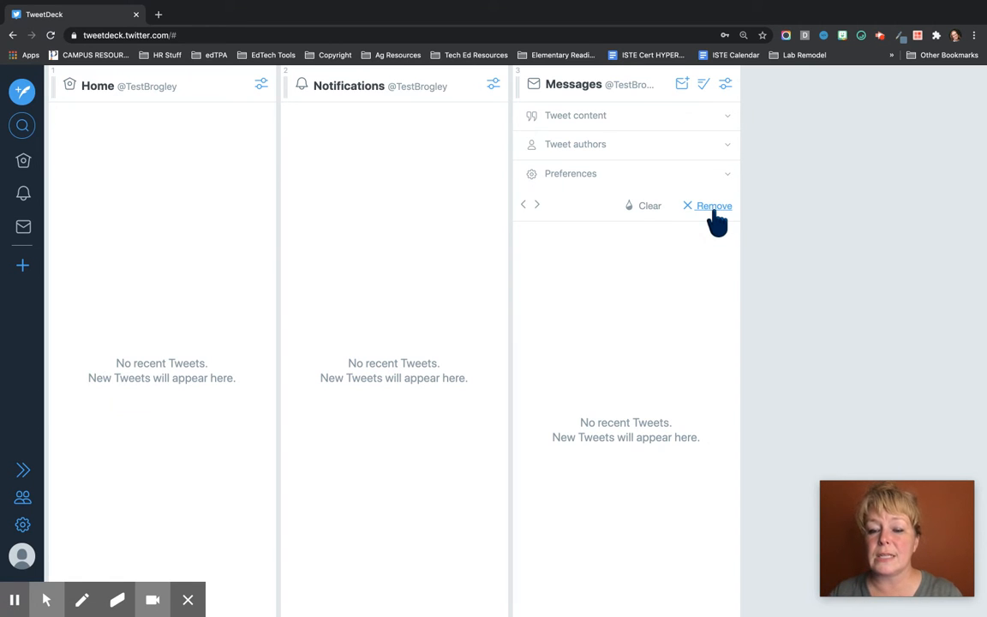
{"action": "mouse_move", "coordinate": [727, 86]}
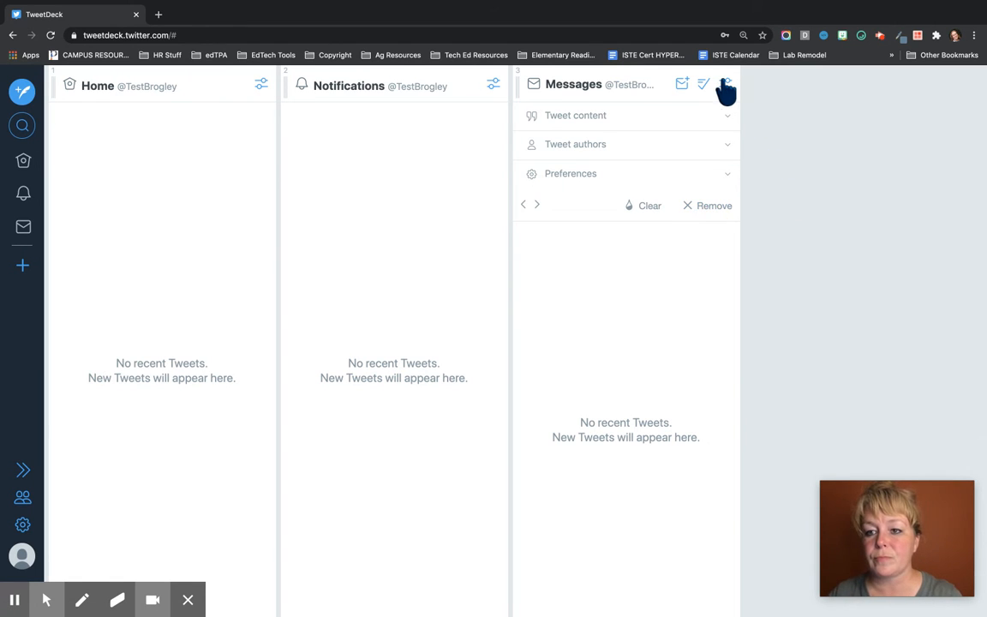
Search #hybridteacherPD to add it as a fourth column beside the empty ones
{"action": "left_click", "coordinate": [703, 84]}
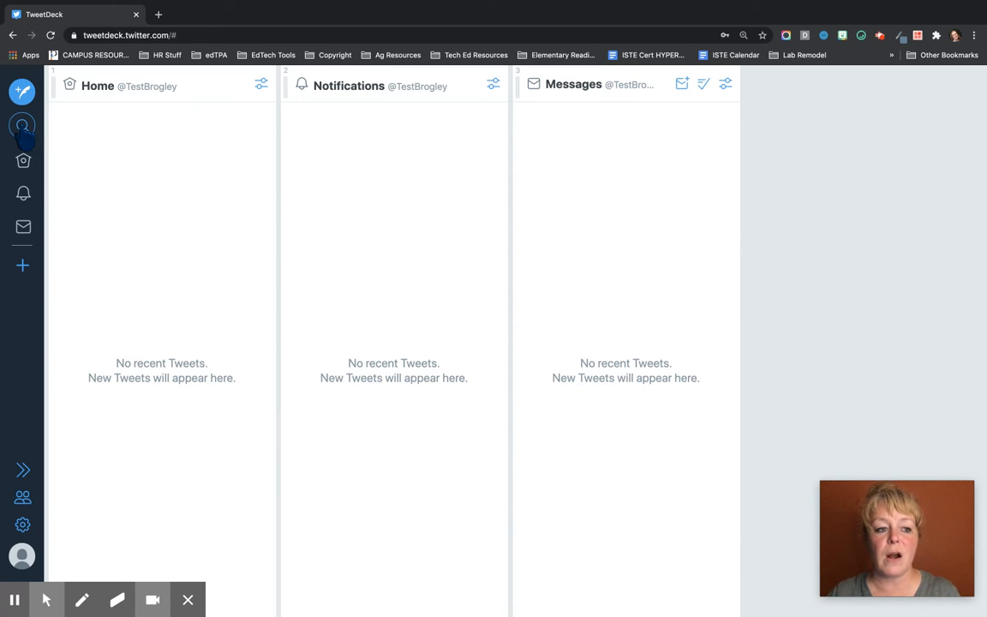
{"action": "mouse_move", "coordinate": [24, 127]}
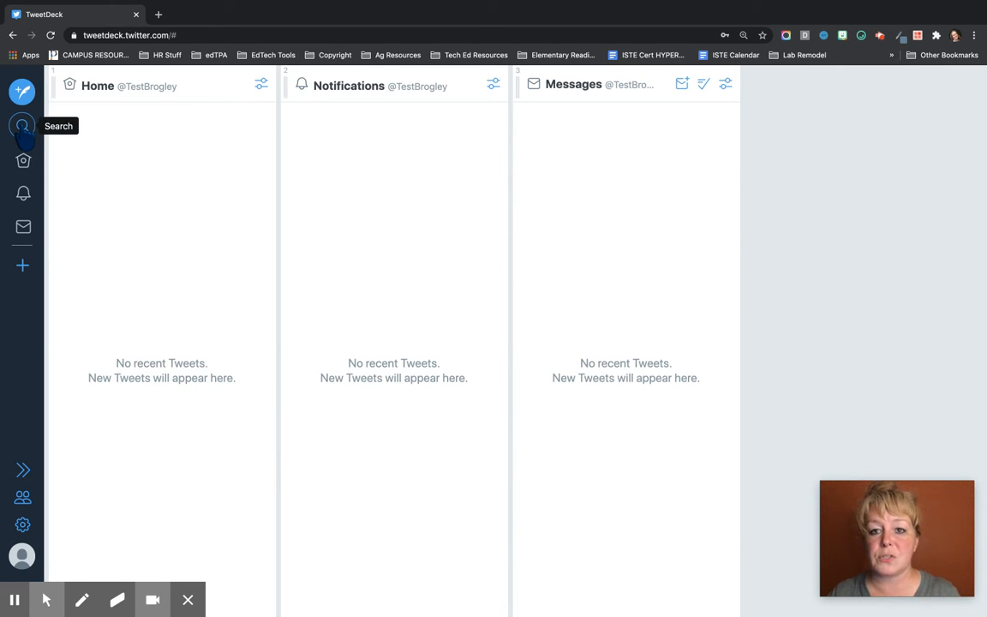
{"action": "left_click", "coordinate": [22, 127]}
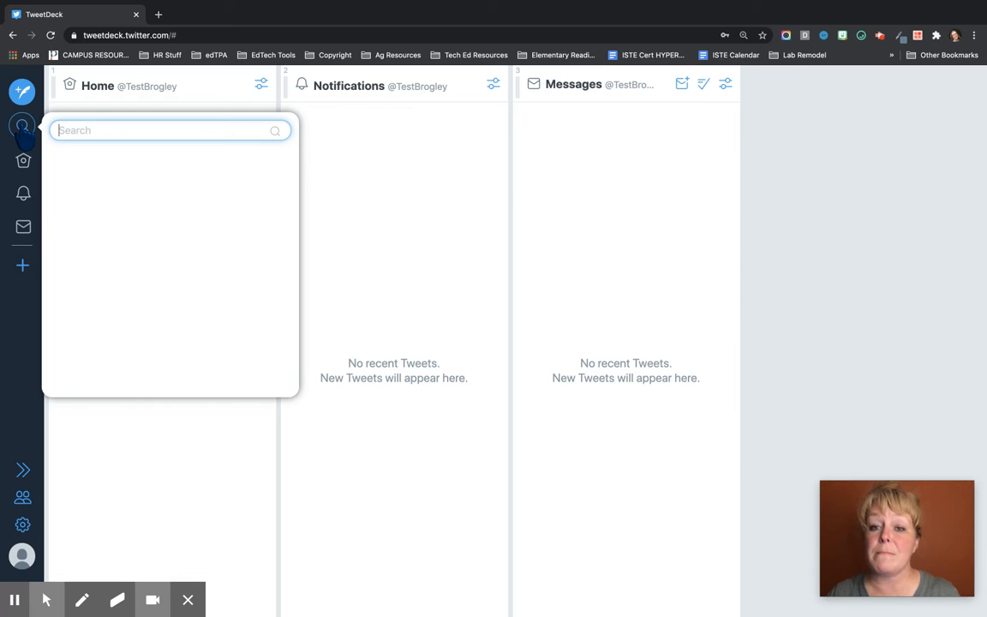
{"action": "type", "text": "#"}
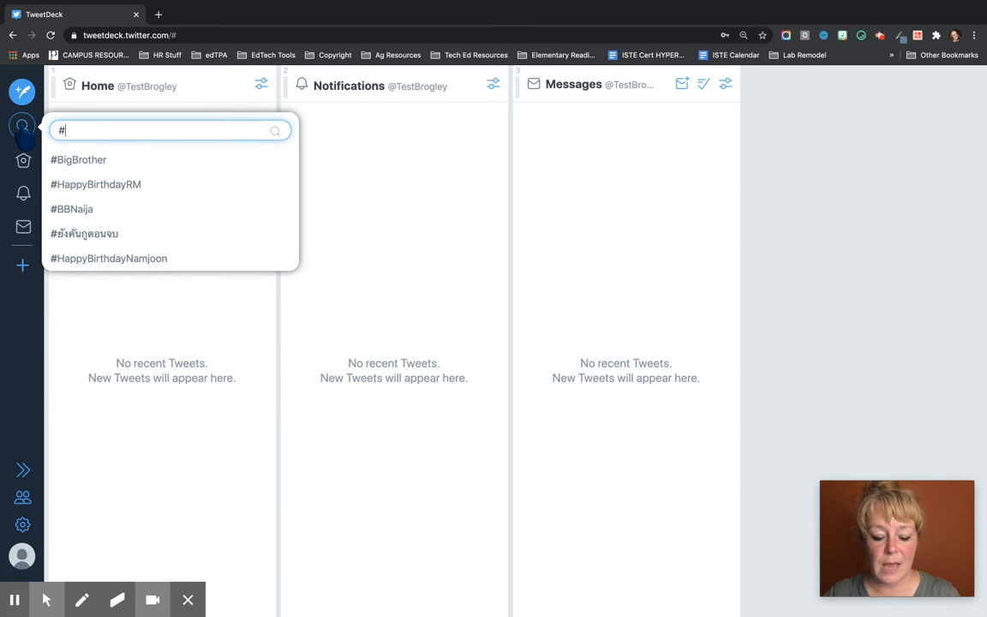
{"action": "type", "text": "hy"}
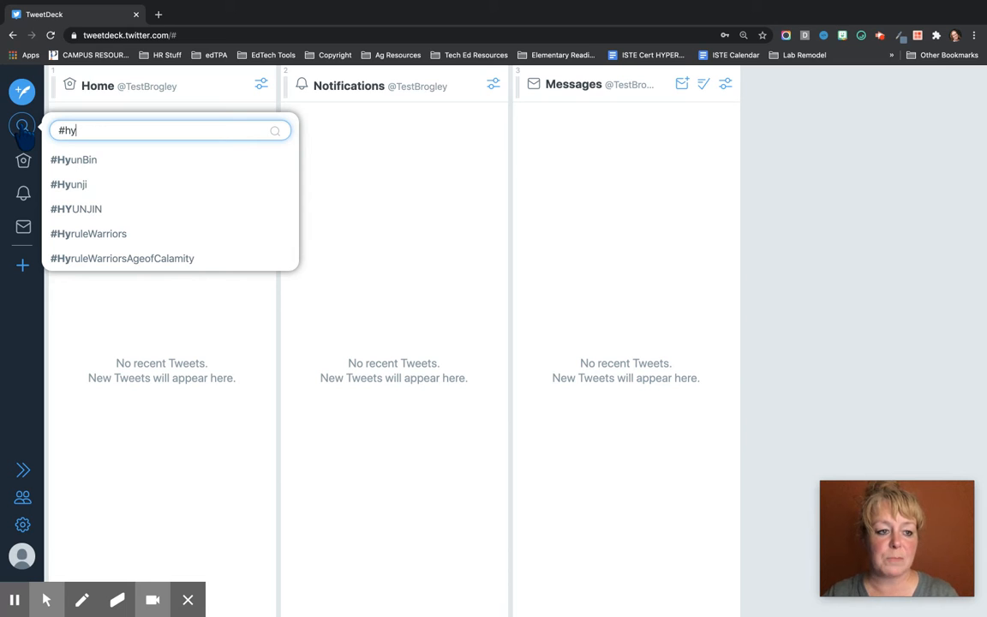
{"action": "type", "text": "brid"}
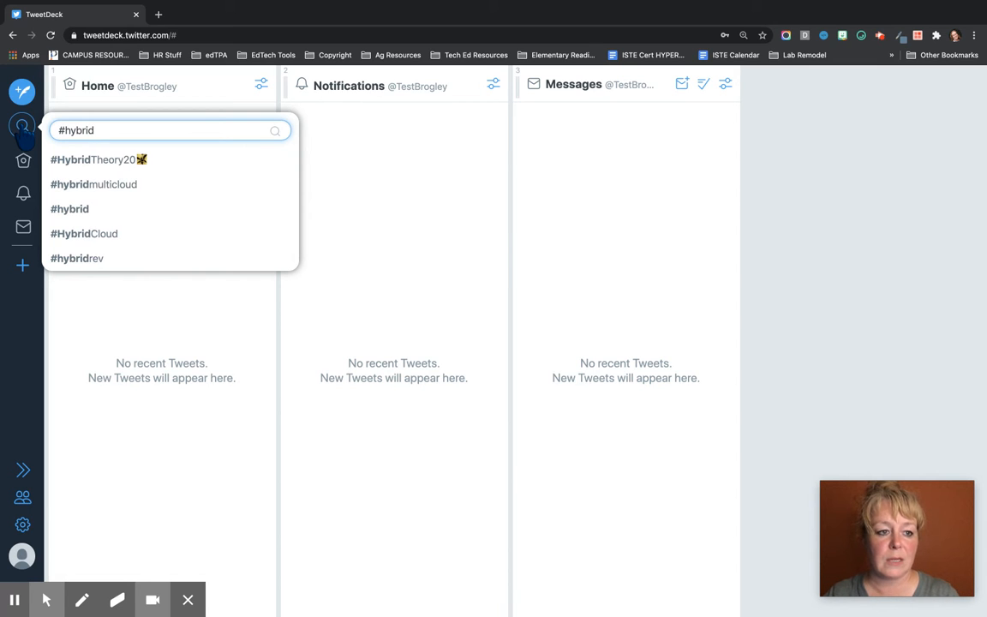
{"action": "type", "text": "teacherPD"}
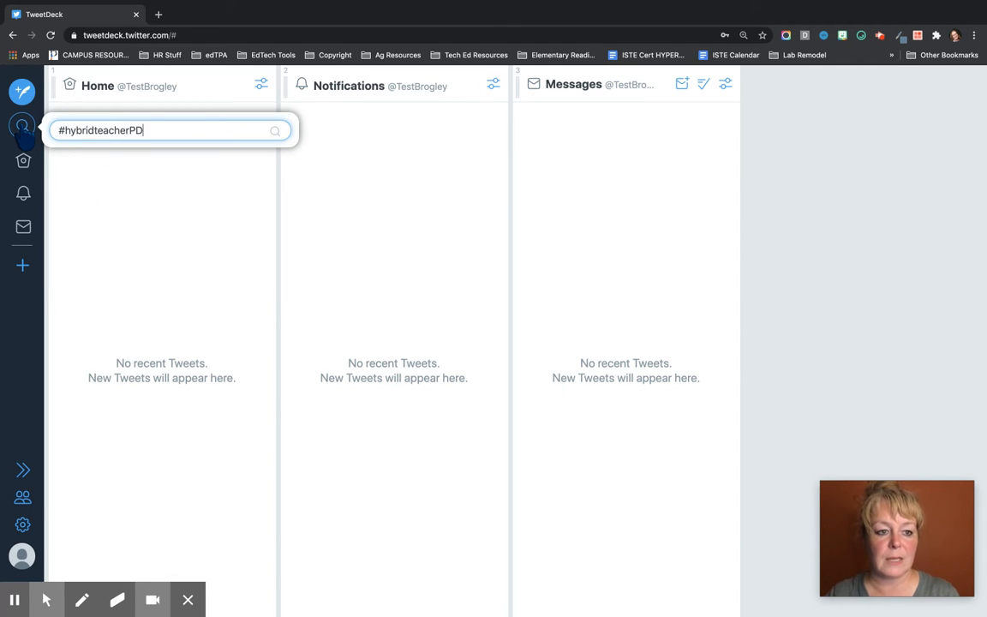
{"action": "key", "text": "Return"}
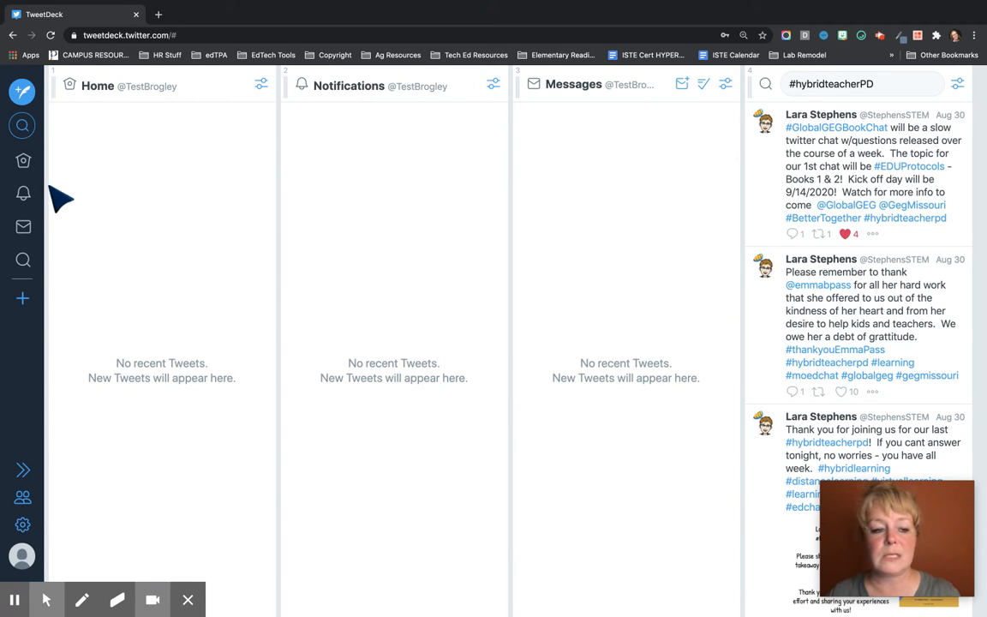
{"action": "mouse_move", "coordinate": [24, 127]}
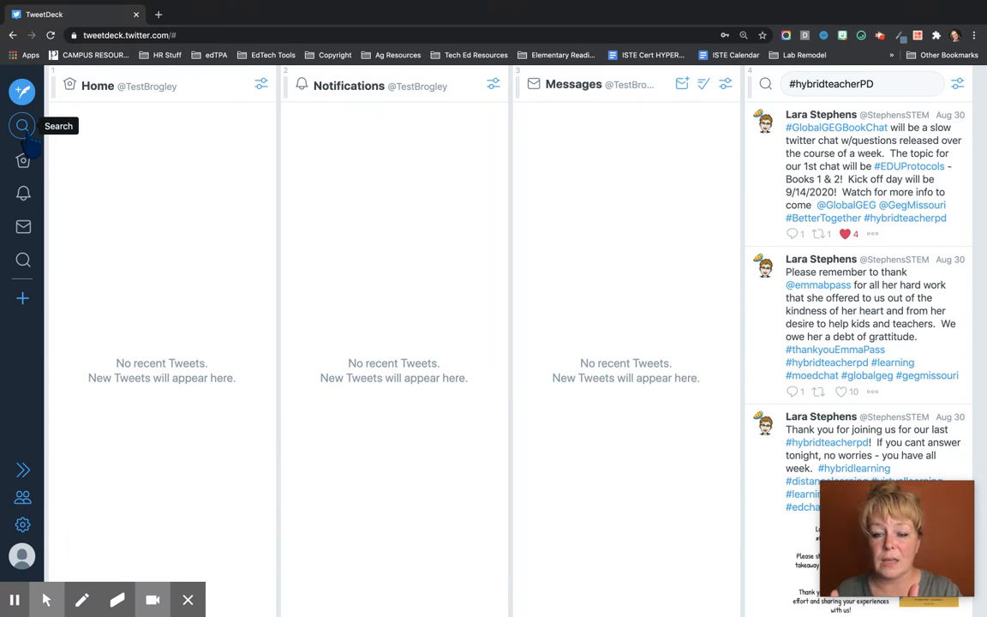
Add a #GlobalGEG column from the suggested hashtags, then search Platteville, WI for another
{"action": "left_click", "coordinate": [24, 127]}
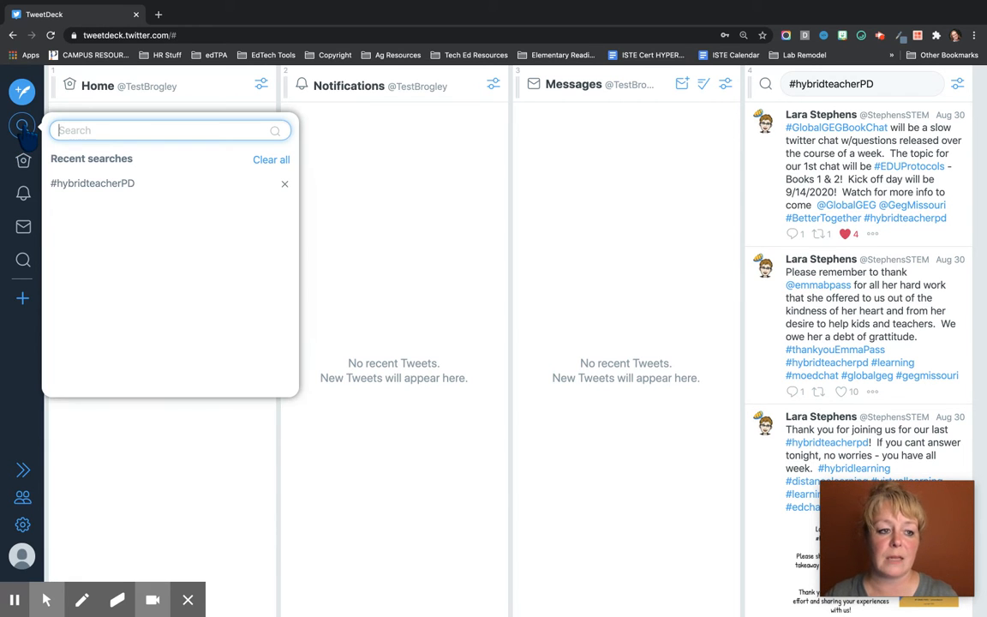
{"action": "type", "text": "#"}
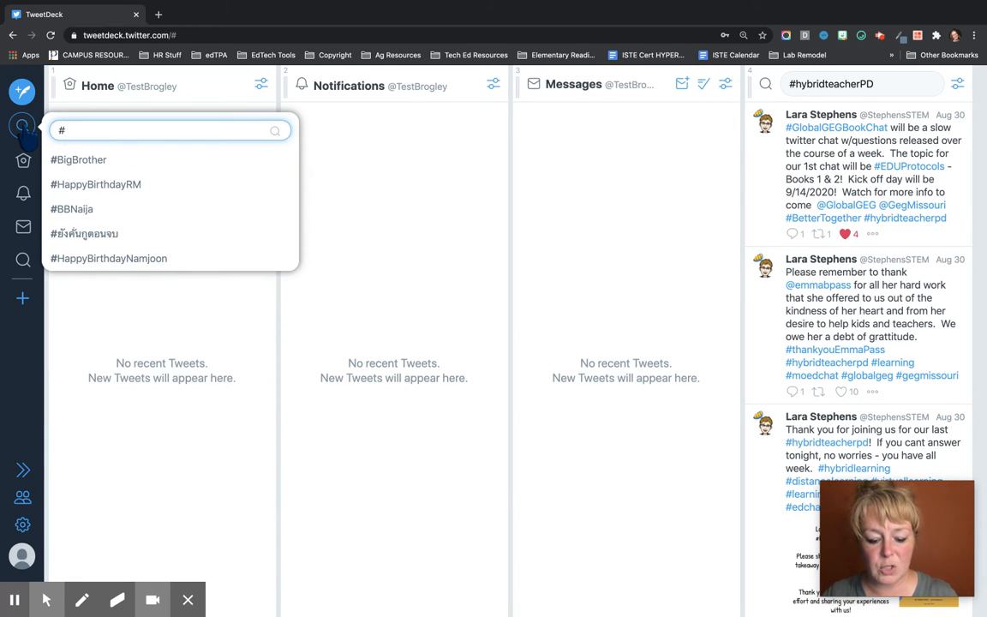
{"action": "type", "text": "Global"}
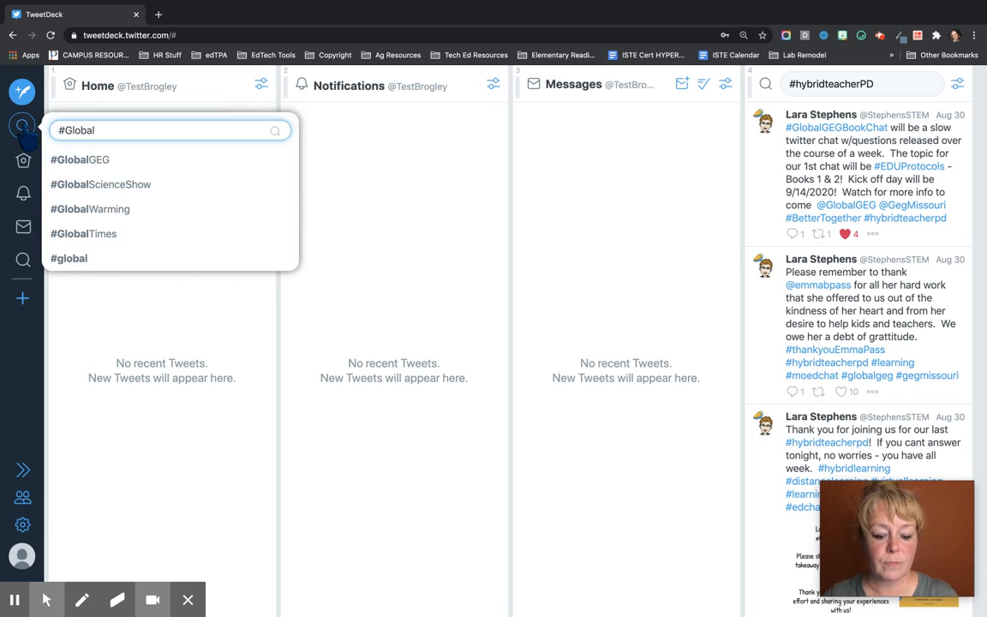
{"action": "left_click", "coordinate": [78, 159]}
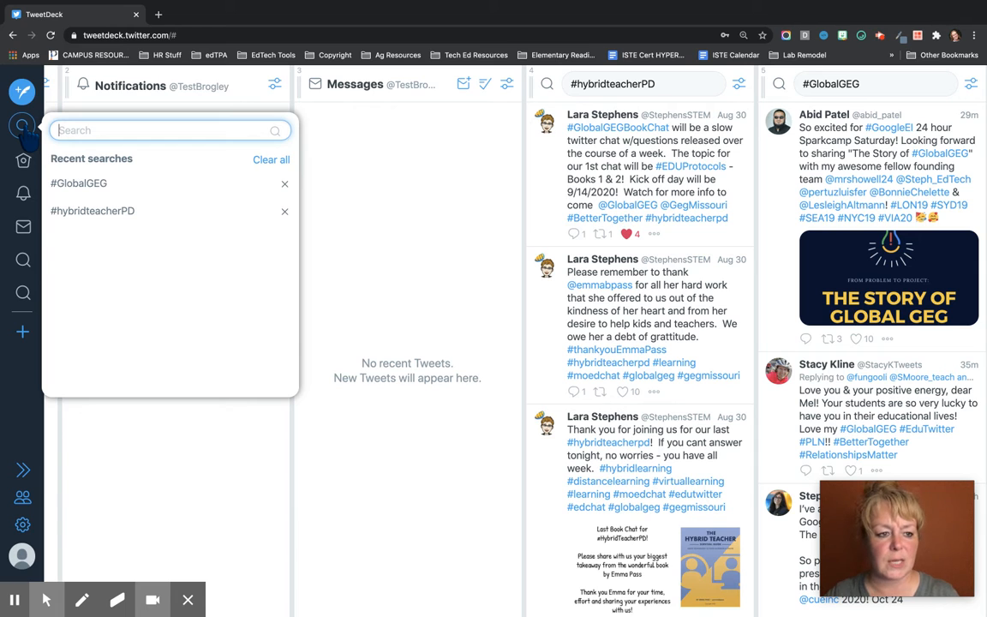
{"action": "type", "text": "Platteville, WI"}
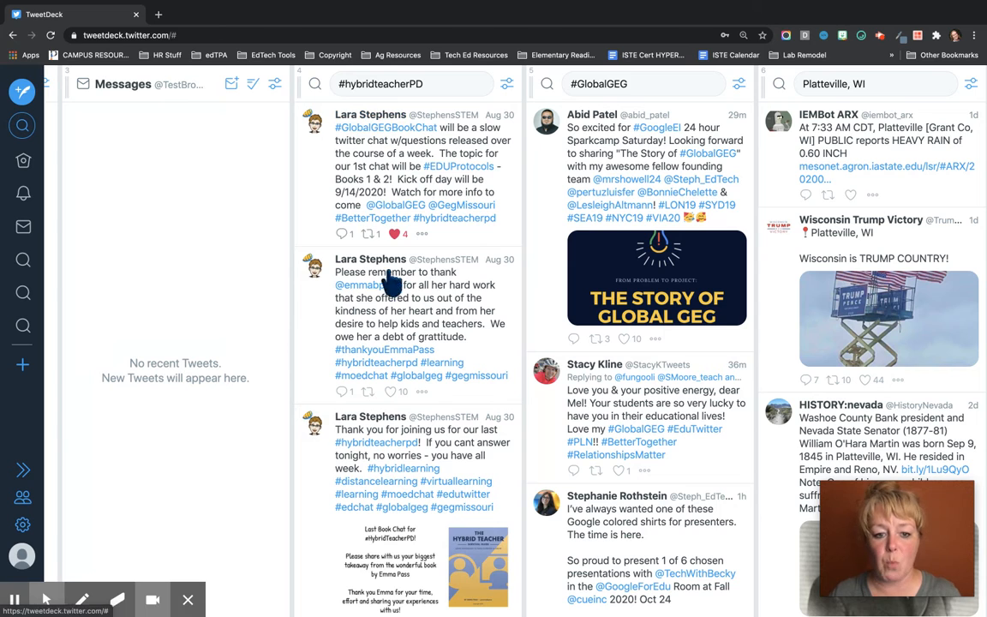
{"action": "mouse_move", "coordinate": [370, 114]}
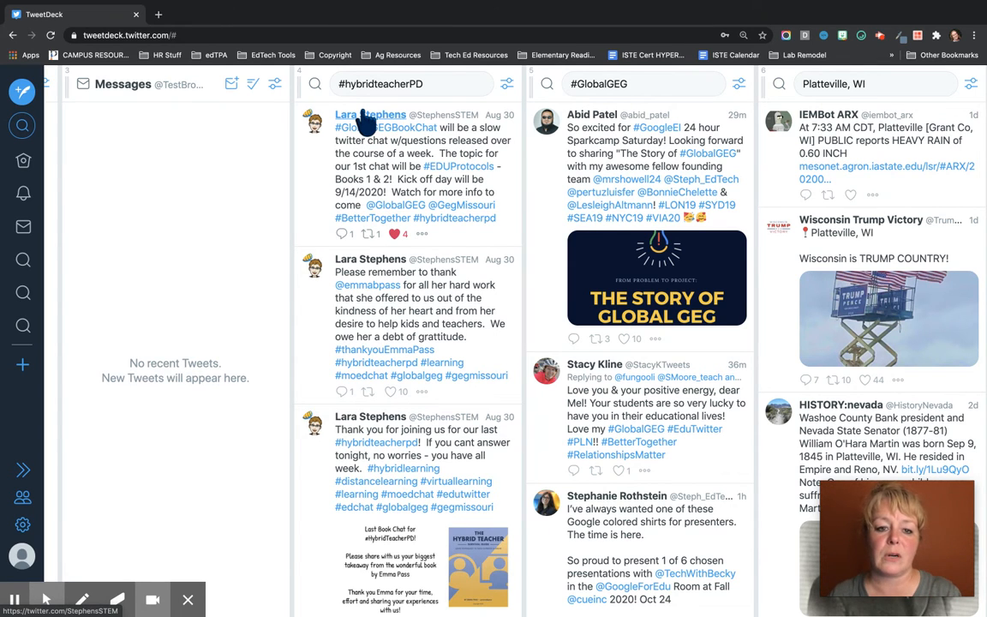
Follow the author of the first #hybridteacherPD tweet from their profile card
{"action": "left_click", "coordinate": [370, 113]}
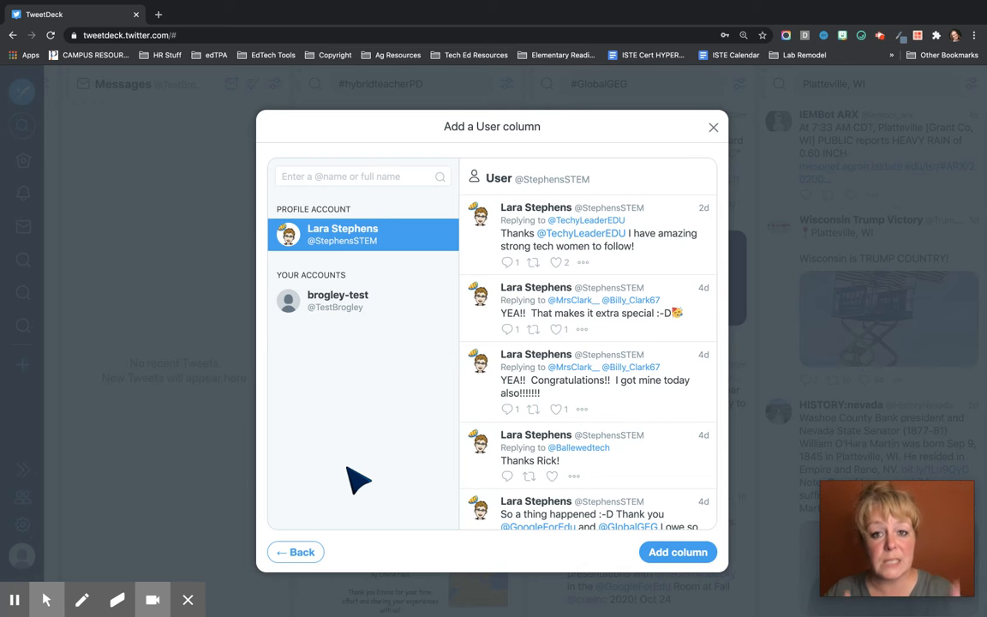
{"action": "mouse_move", "coordinate": [718, 135]}
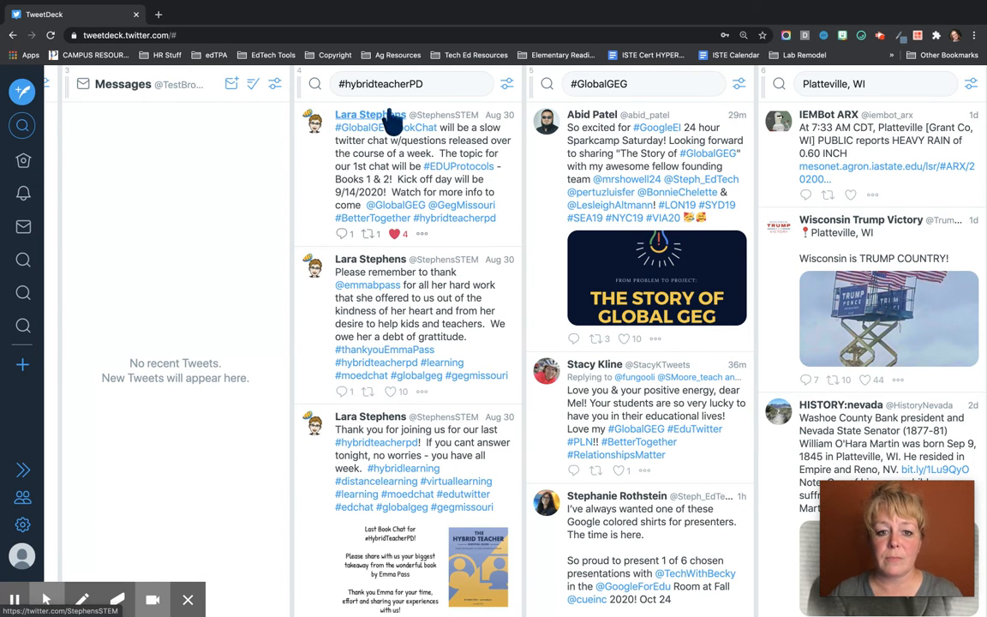
{"action": "left_click", "coordinate": [370, 113]}
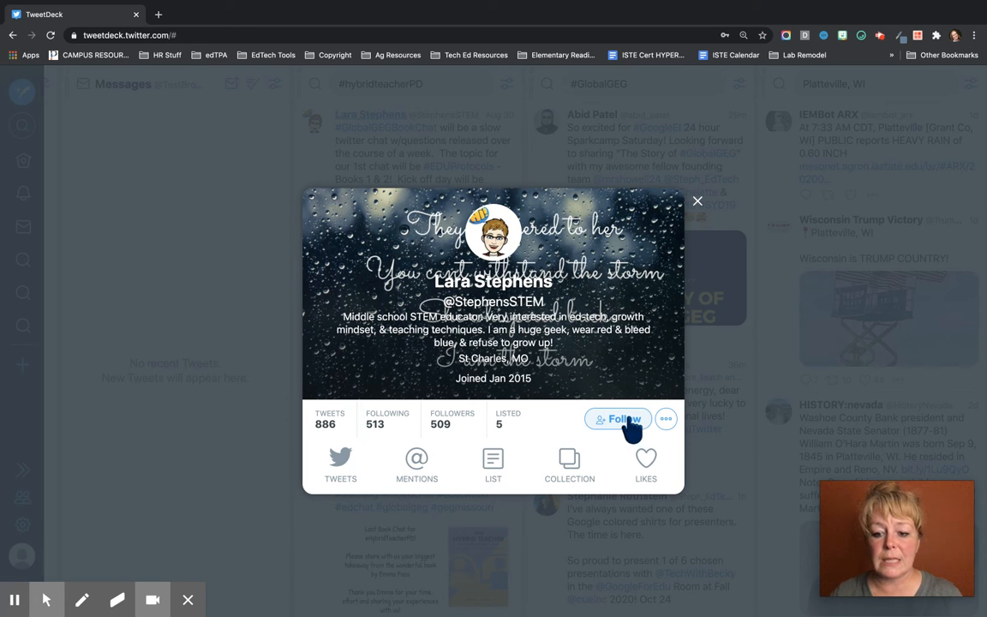
{"action": "left_click", "coordinate": [618, 418]}
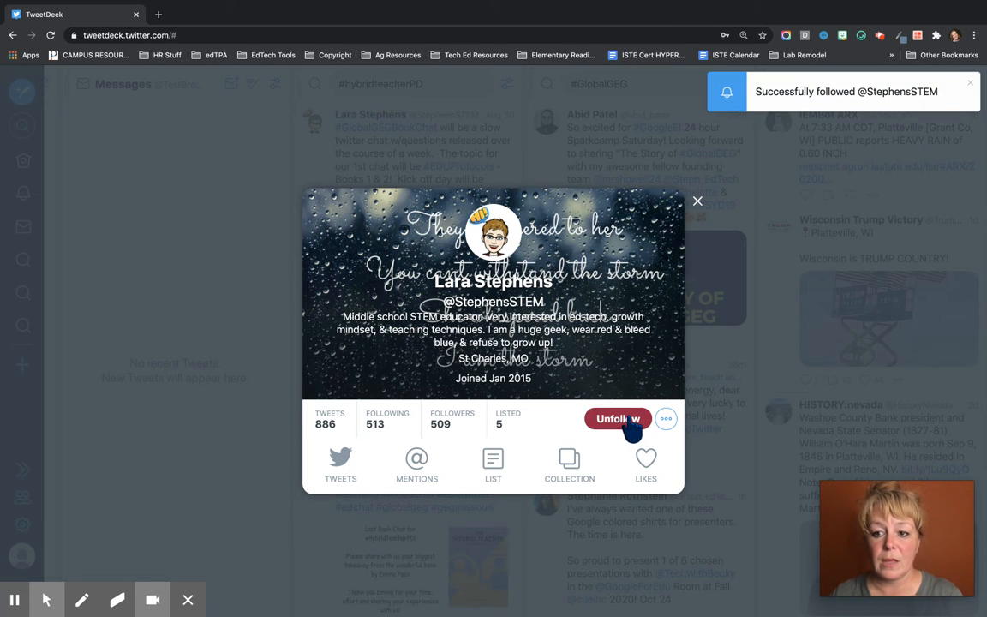
{"action": "left_click", "coordinate": [697, 201]}
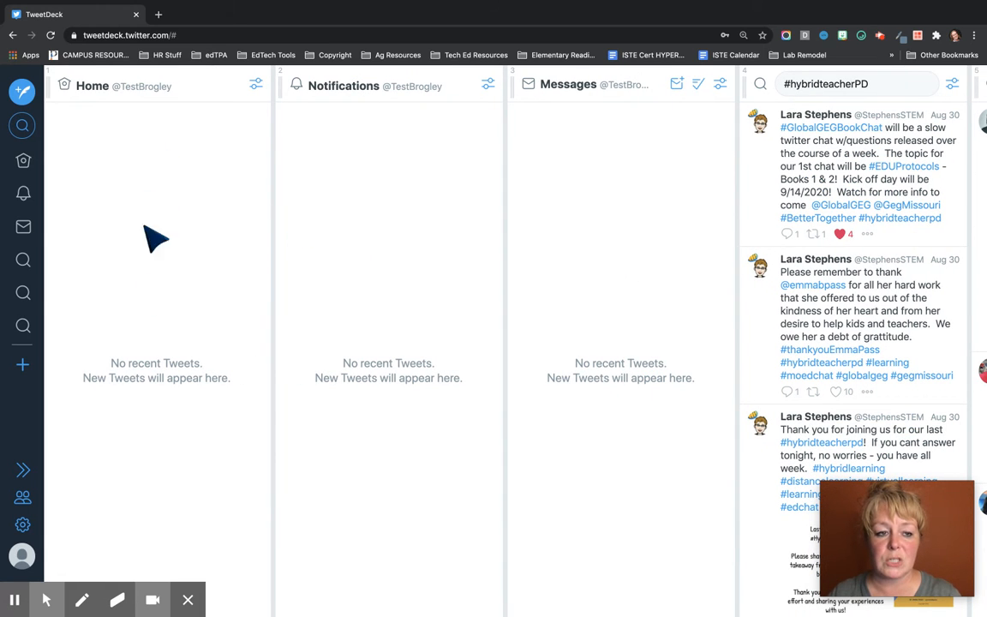
{"action": "mouse_move", "coordinate": [351, 354]}
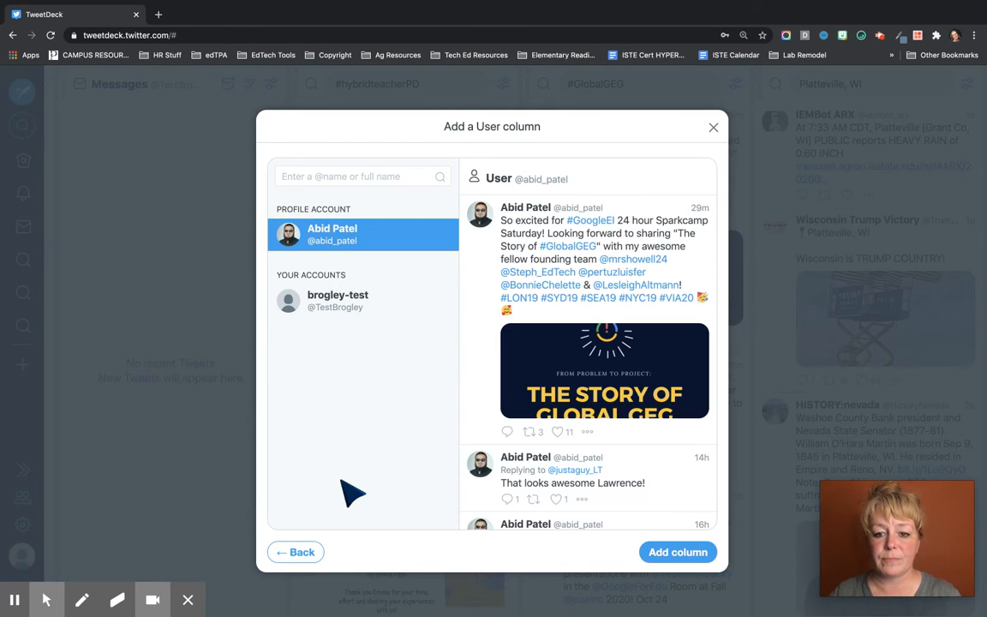
{"action": "mouse_move", "coordinate": [608, 562]}
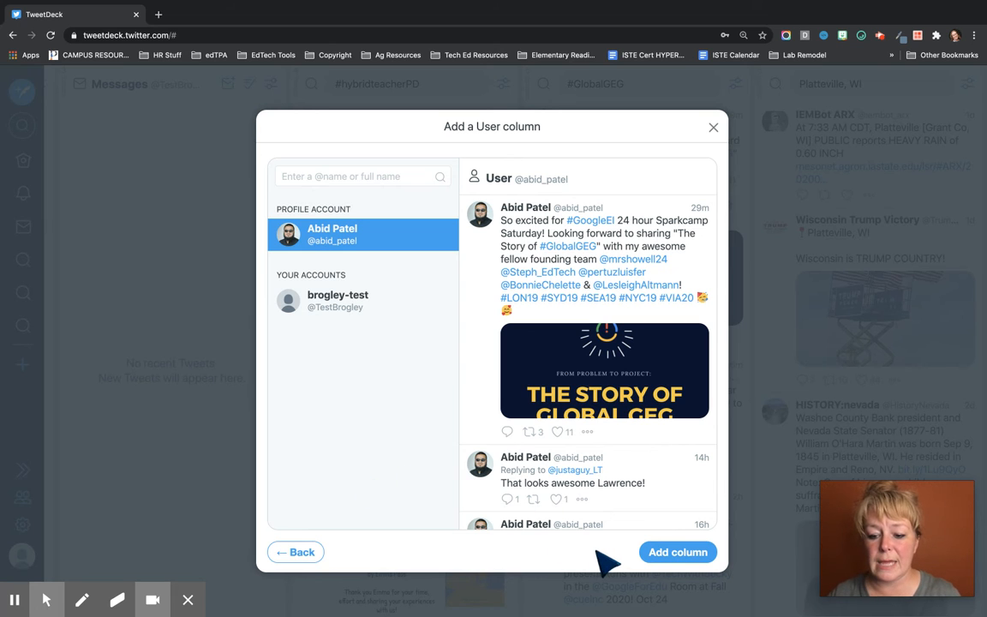
Follow the poster of the Story of Global GEG tweet from their profile card
{"action": "left_click", "coordinate": [678, 551]}
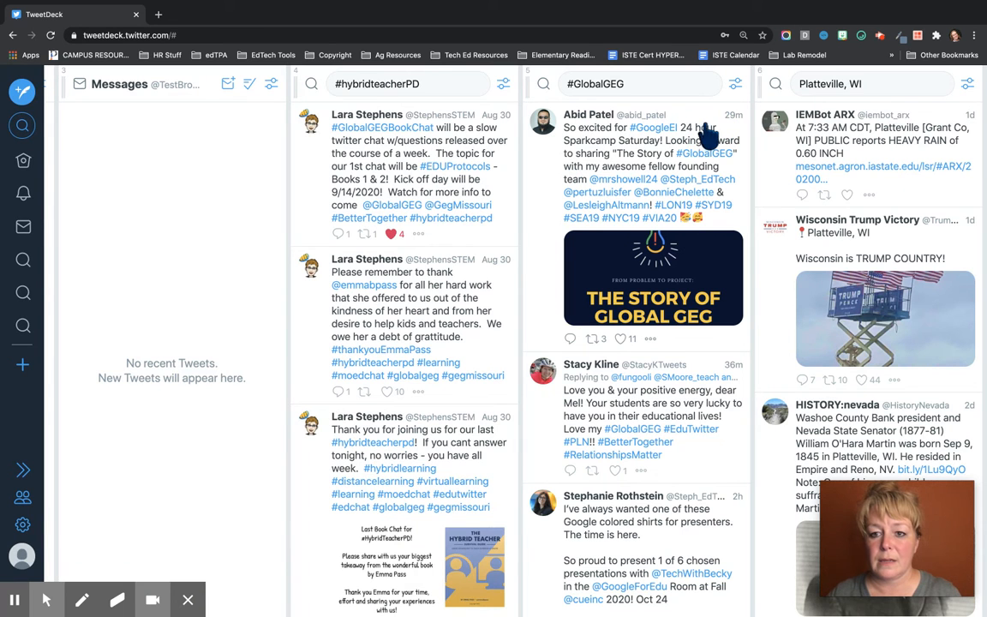
{"action": "left_click", "coordinate": [590, 113]}
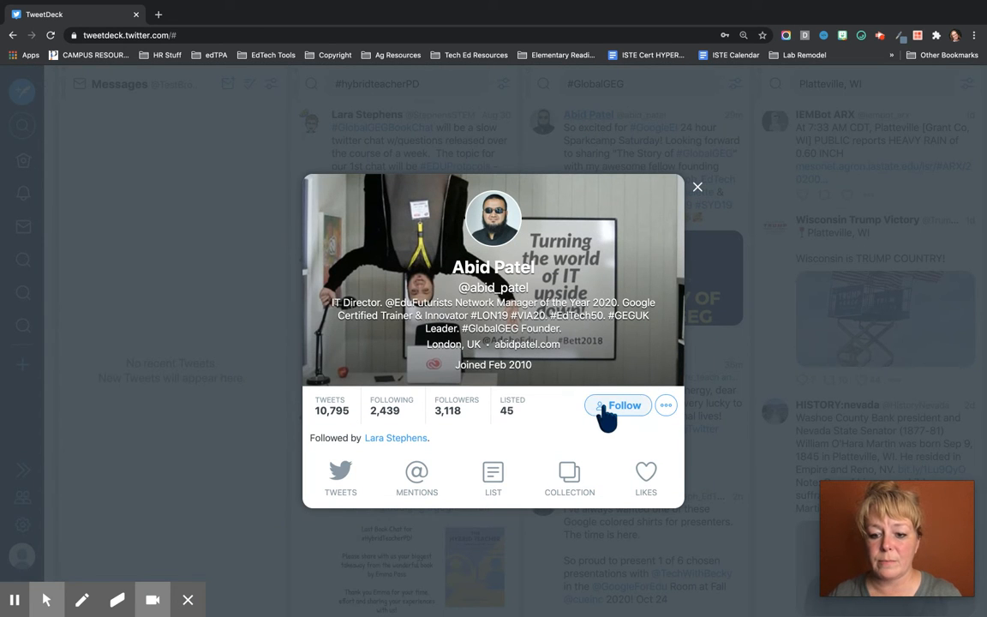
{"action": "left_click", "coordinate": [617, 404]}
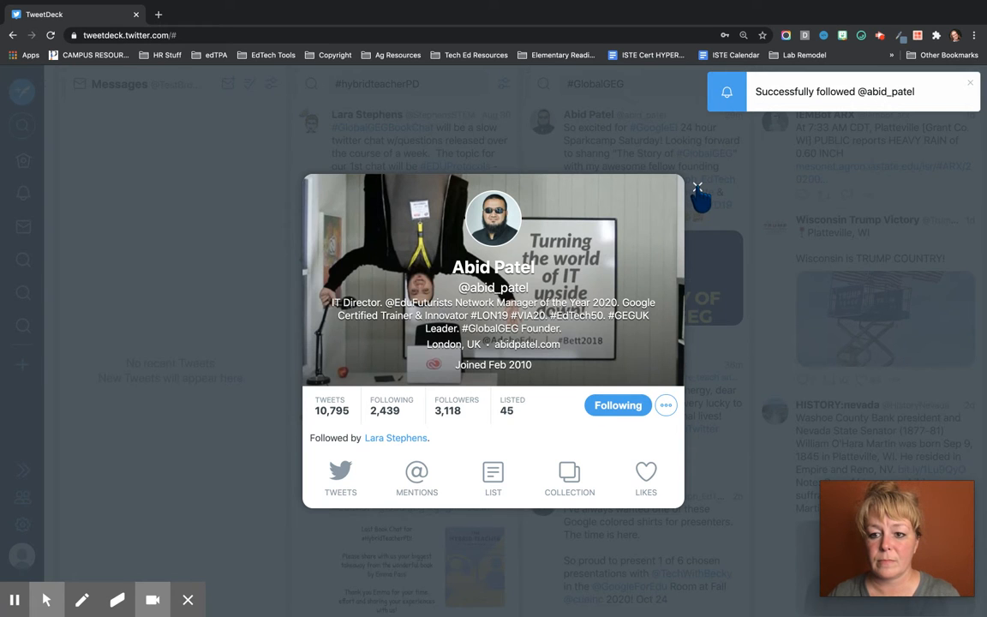
{"action": "left_click", "coordinate": [697, 185]}
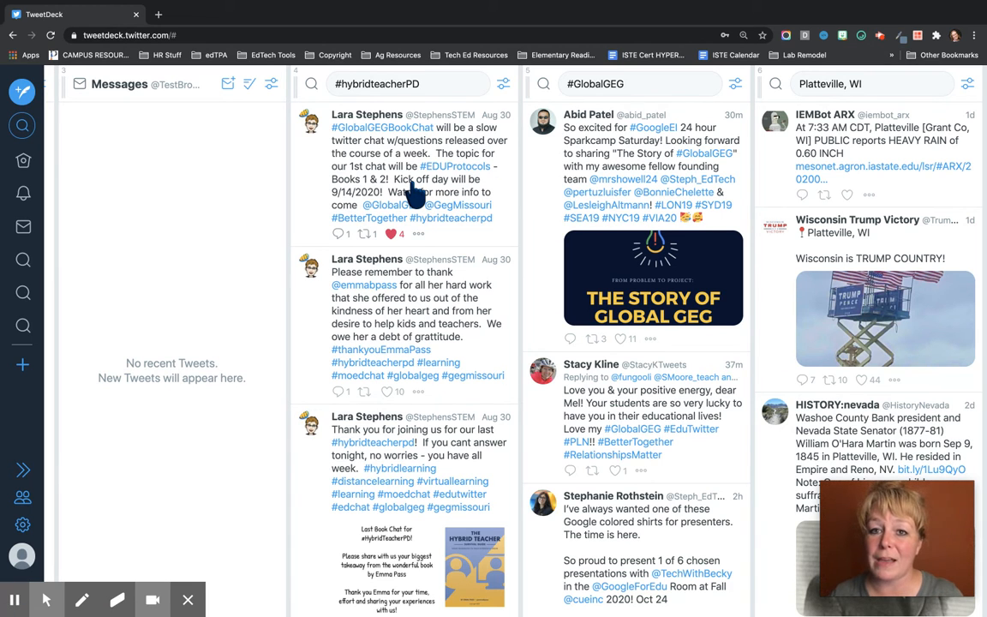
{"action": "mouse_move", "coordinate": [343, 254]}
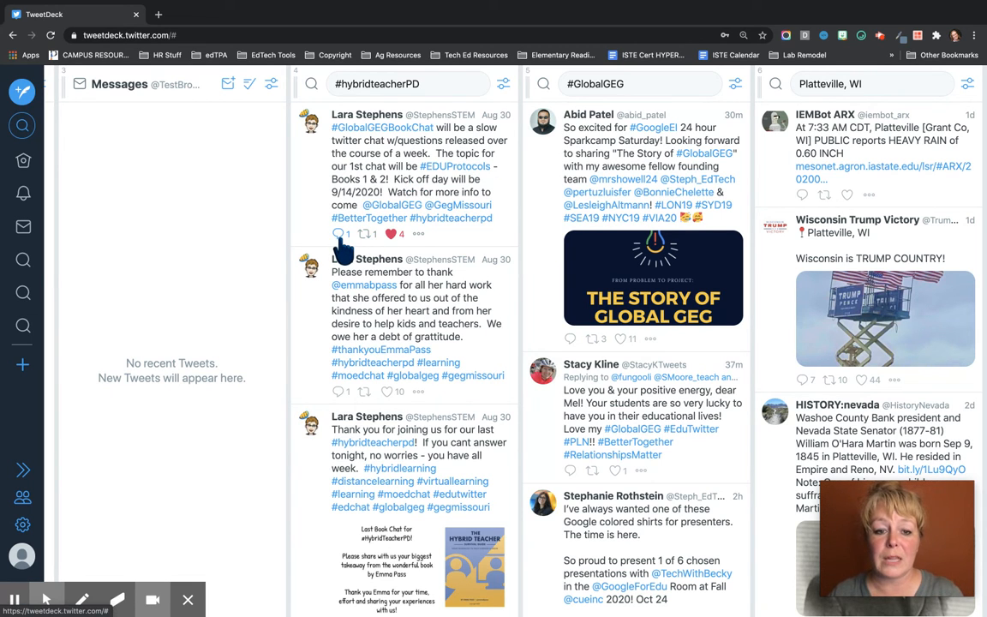
Reply to the top #GlobalGEGBookChat tweet, dropping Global GEG and GEG Missouri as recipients
{"action": "left_click", "coordinate": [339, 234]}
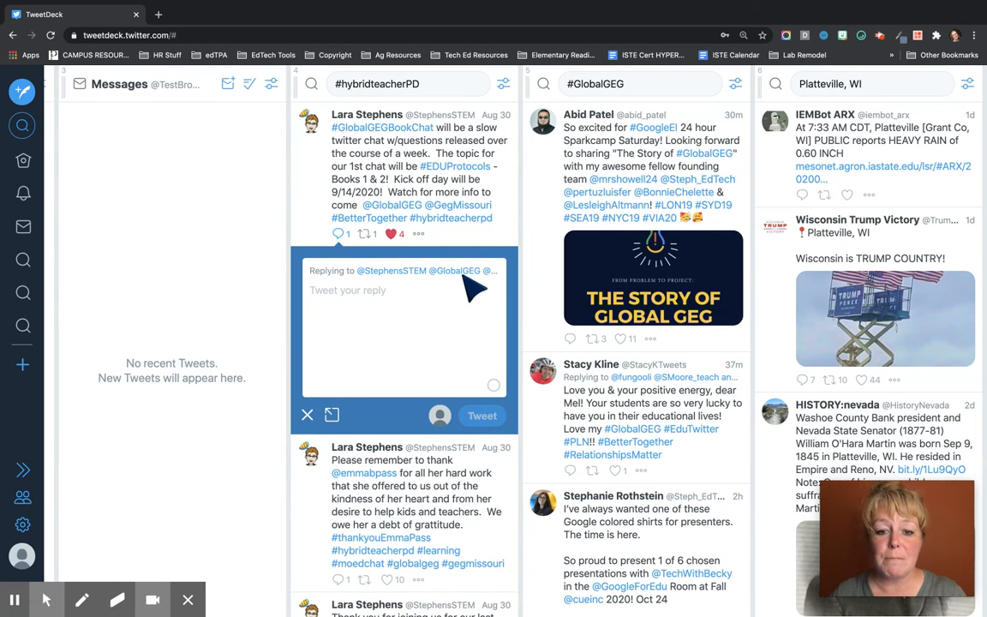
{"action": "mouse_move", "coordinate": [480, 260]}
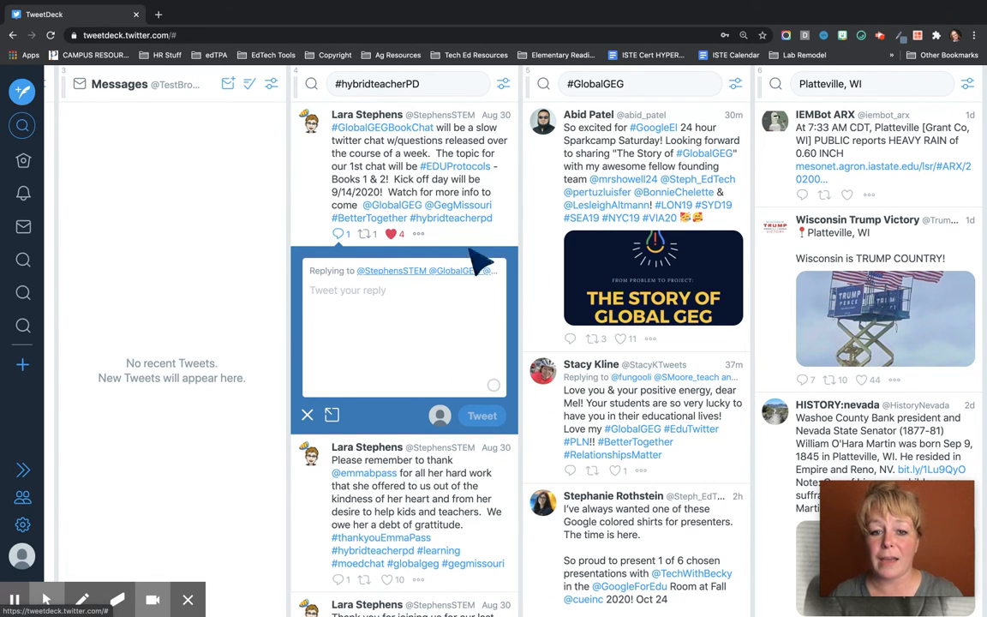
{"action": "mouse_move", "coordinate": [410, 220]}
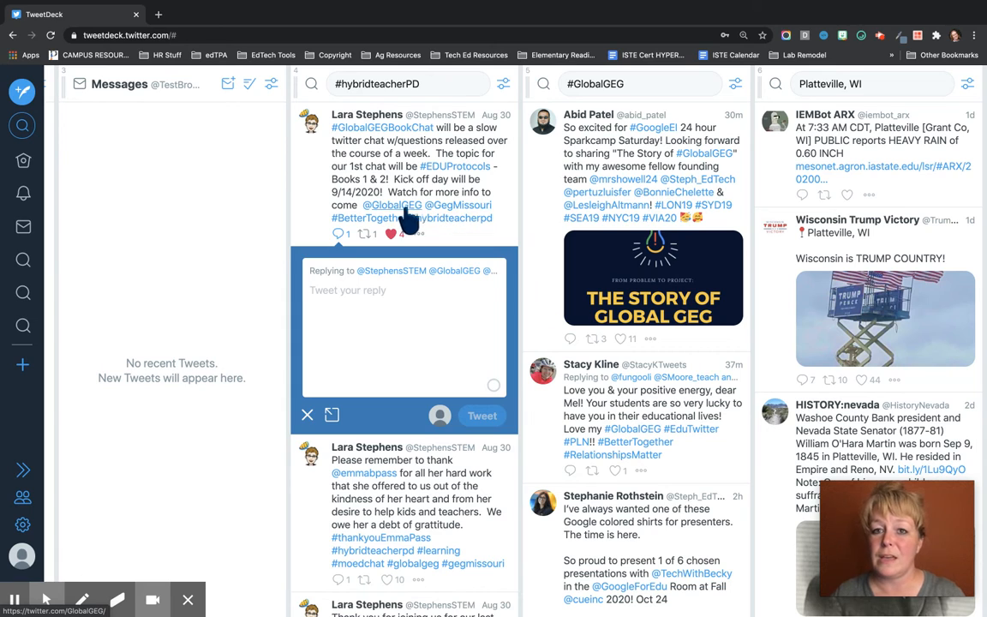
{"action": "mouse_move", "coordinate": [459, 218]}
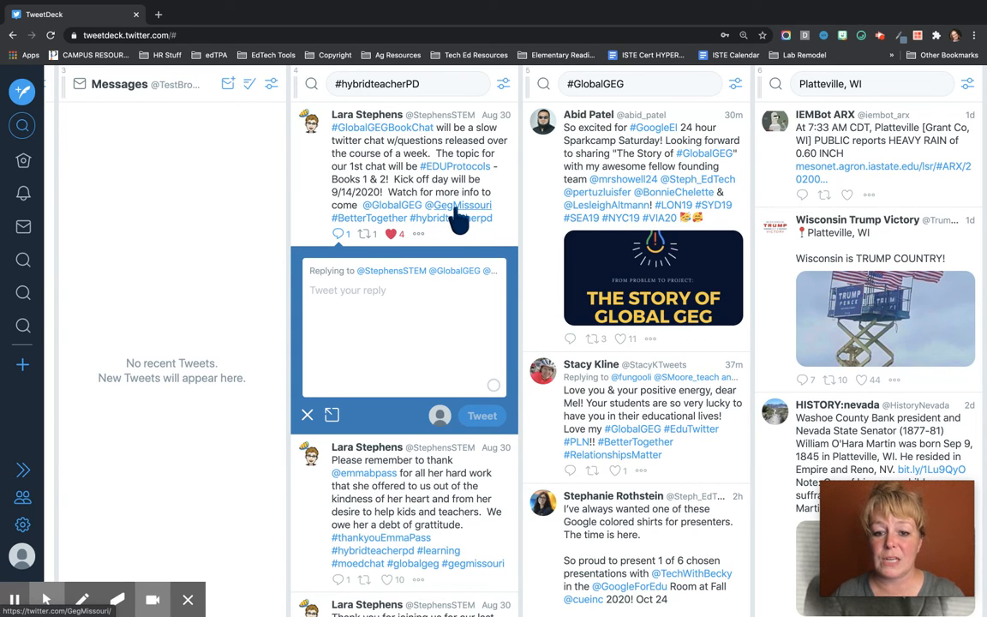
{"action": "mouse_move", "coordinate": [455, 283]}
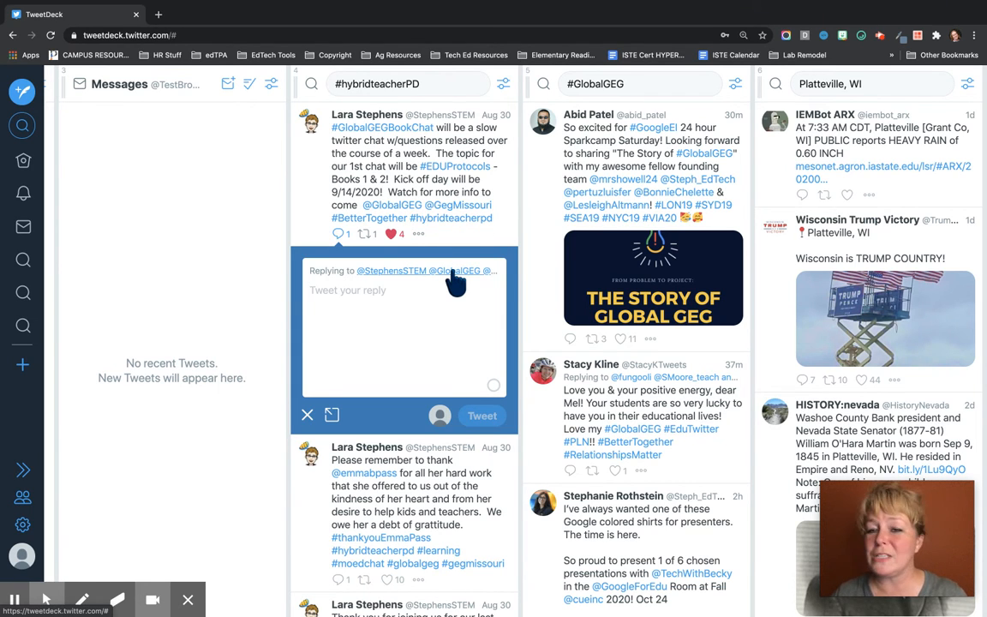
{"action": "left_click", "coordinate": [425, 271]}
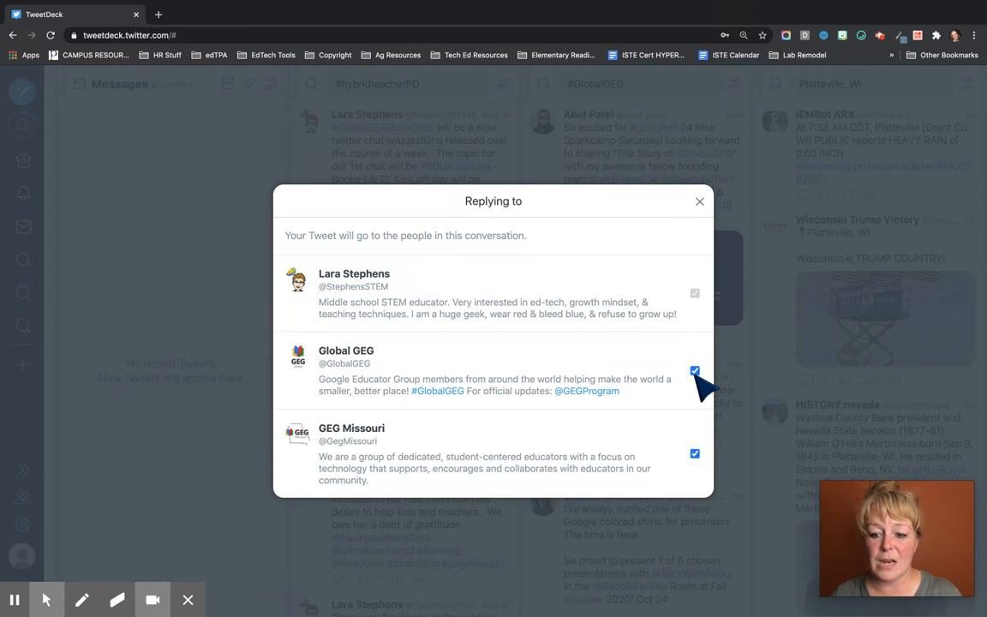
{"action": "left_click", "coordinate": [694, 370]}
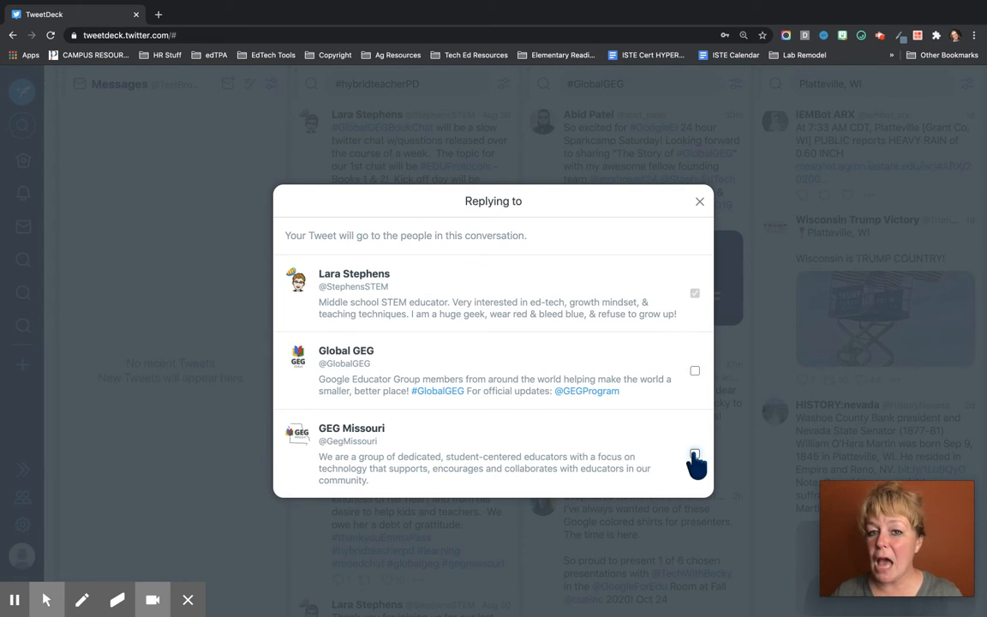
{"action": "left_click", "coordinate": [694, 453]}
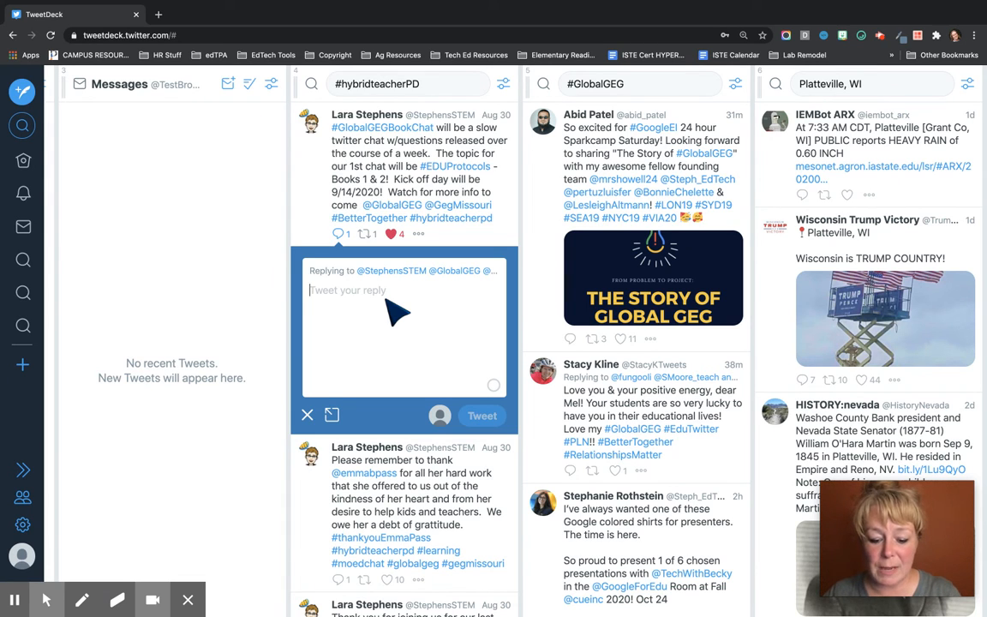
Write the reply text 'Amazing Tweet #hybrid'
{"action": "type", "text": "Amazing Tw"}
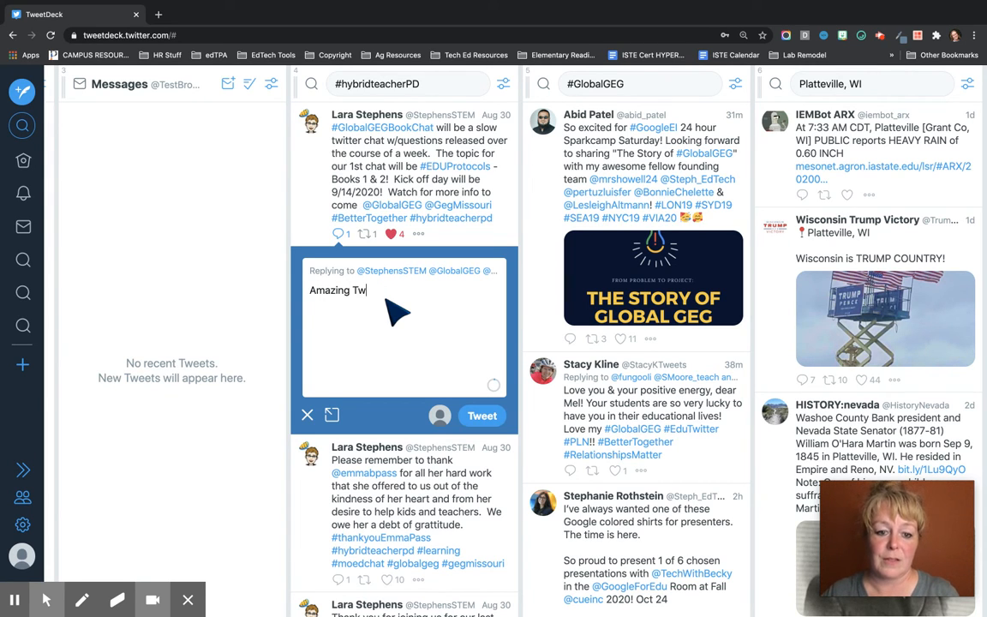
{"action": "type", "text": "eet #"}
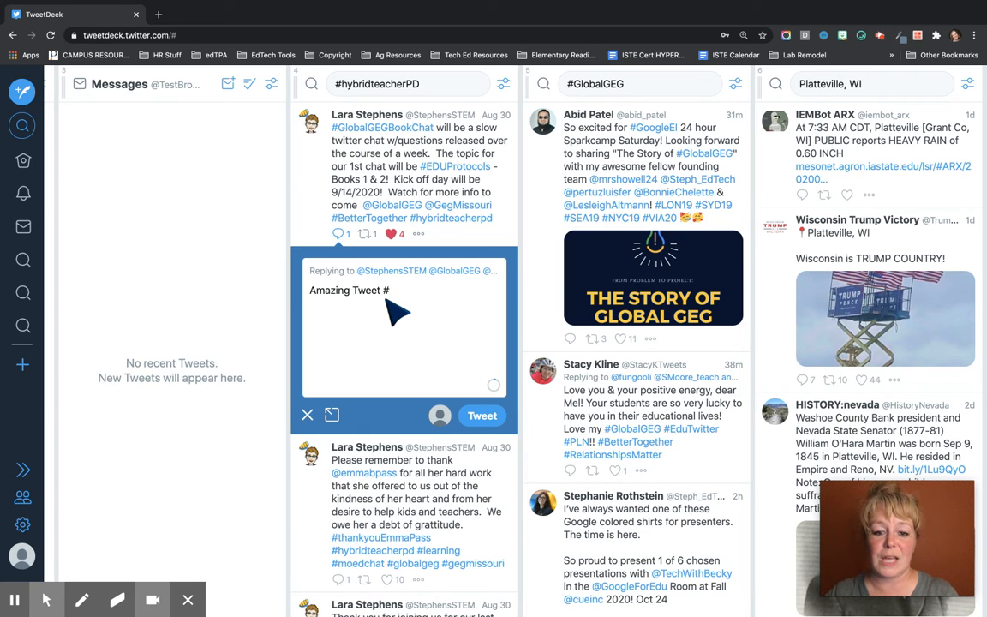
{"action": "type", "text": "hybrid"}
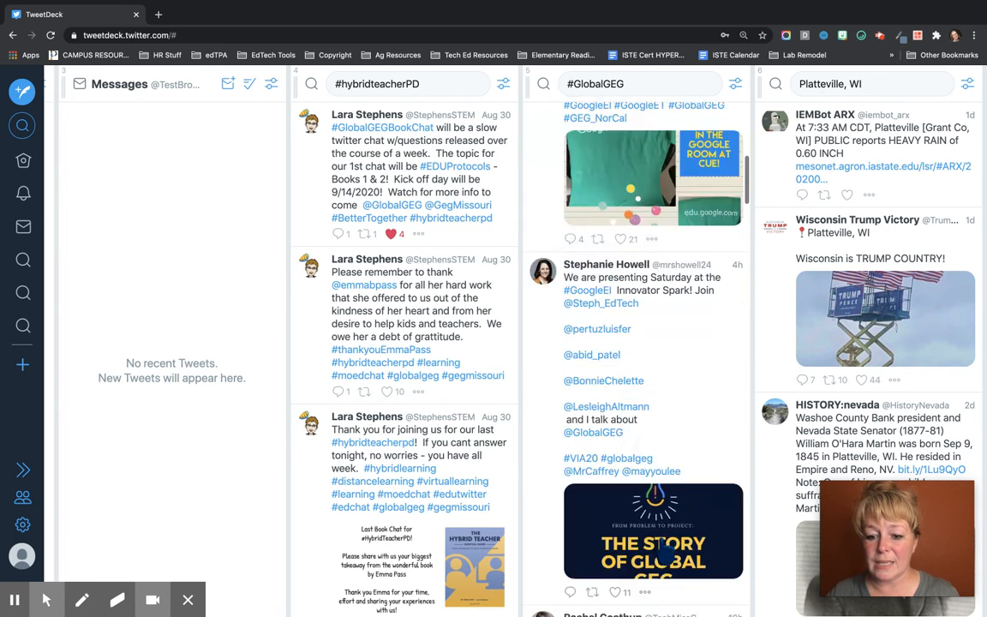
Retweet the #GlobalGEG colored-shirts tweet as a plain retweet without comment
{"action": "scroll", "scroll_direction": "up", "scroll_amount": 3}
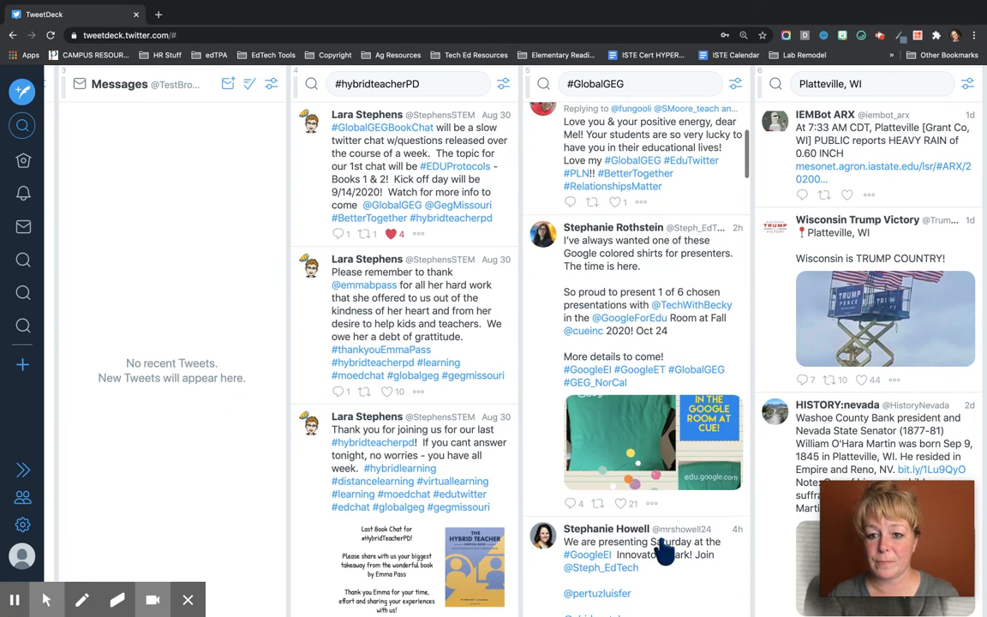
{"action": "scroll", "scroll_direction": "down", "scroll_amount": 3}
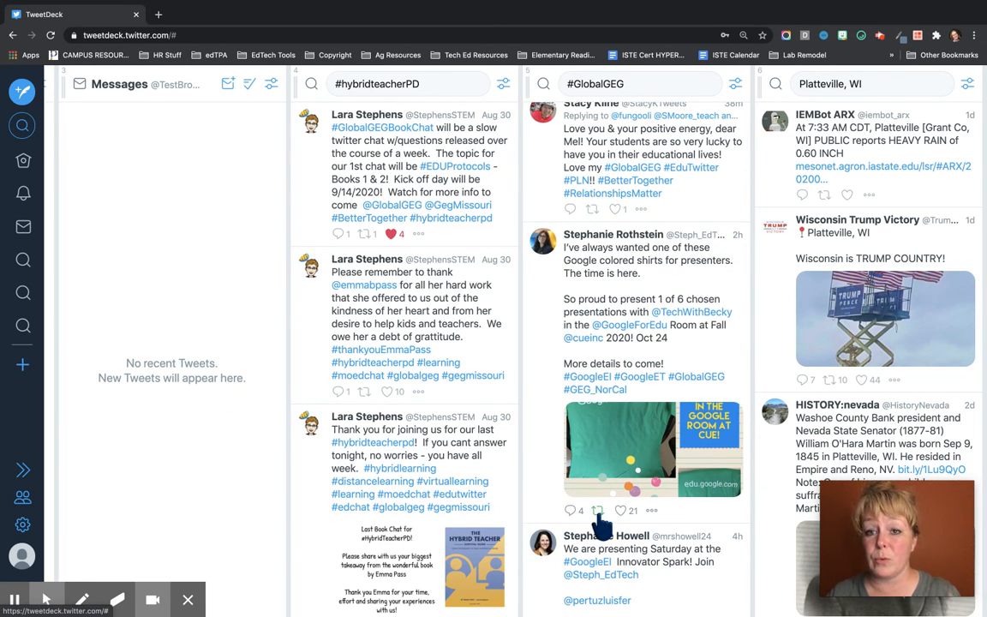
{"action": "left_click", "coordinate": [596, 510]}
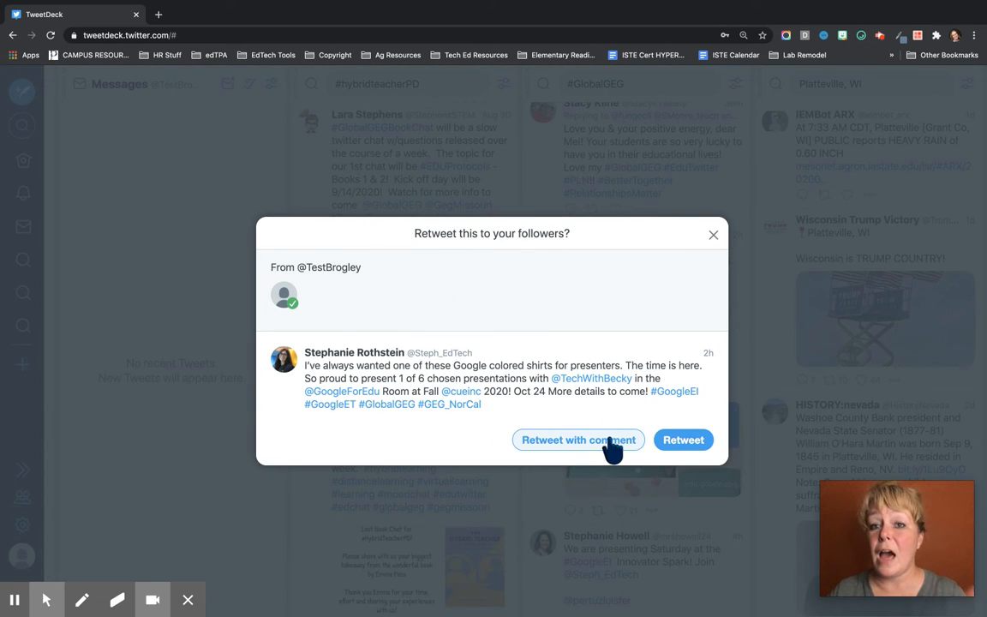
{"action": "mouse_move", "coordinate": [664, 454]}
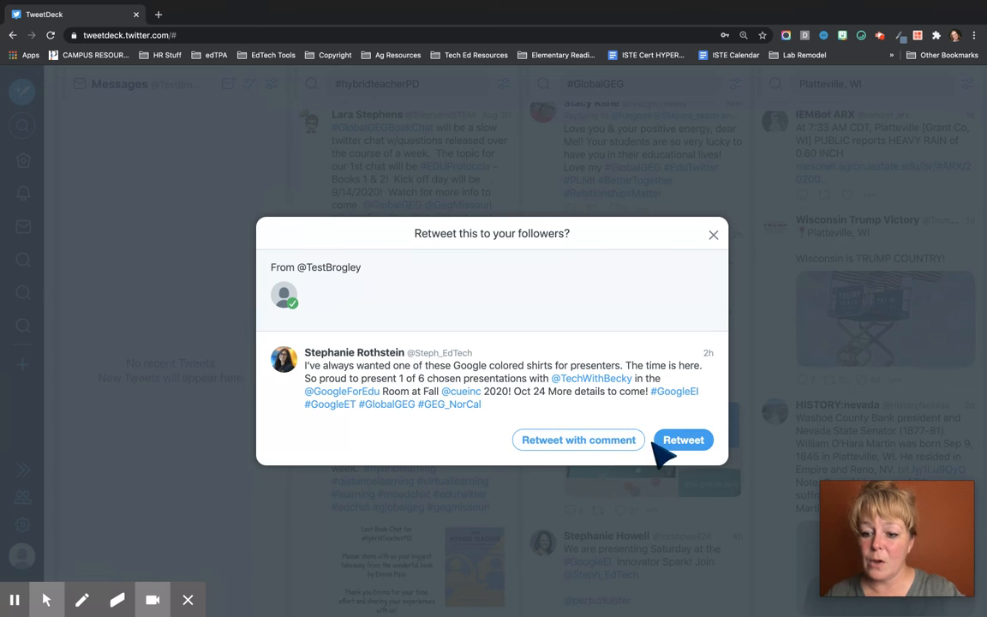
{"action": "left_click", "coordinate": [682, 439]}
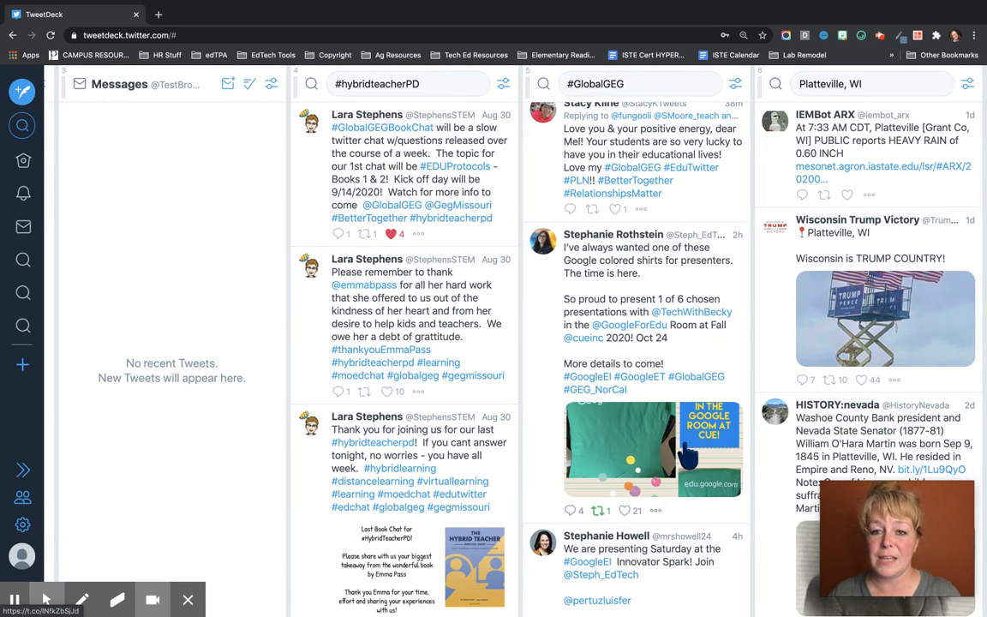